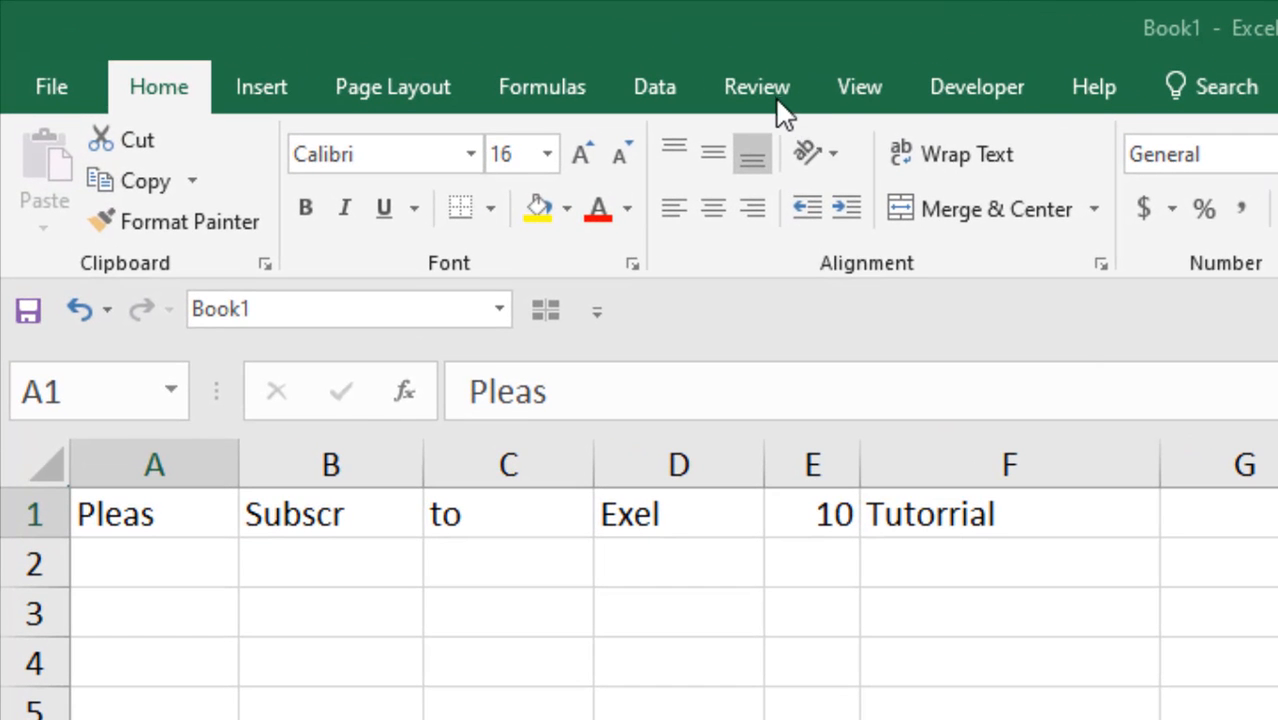
Step: Reach the Review ribbon's proofing tools to begin checking Sheet1
click(756, 86)
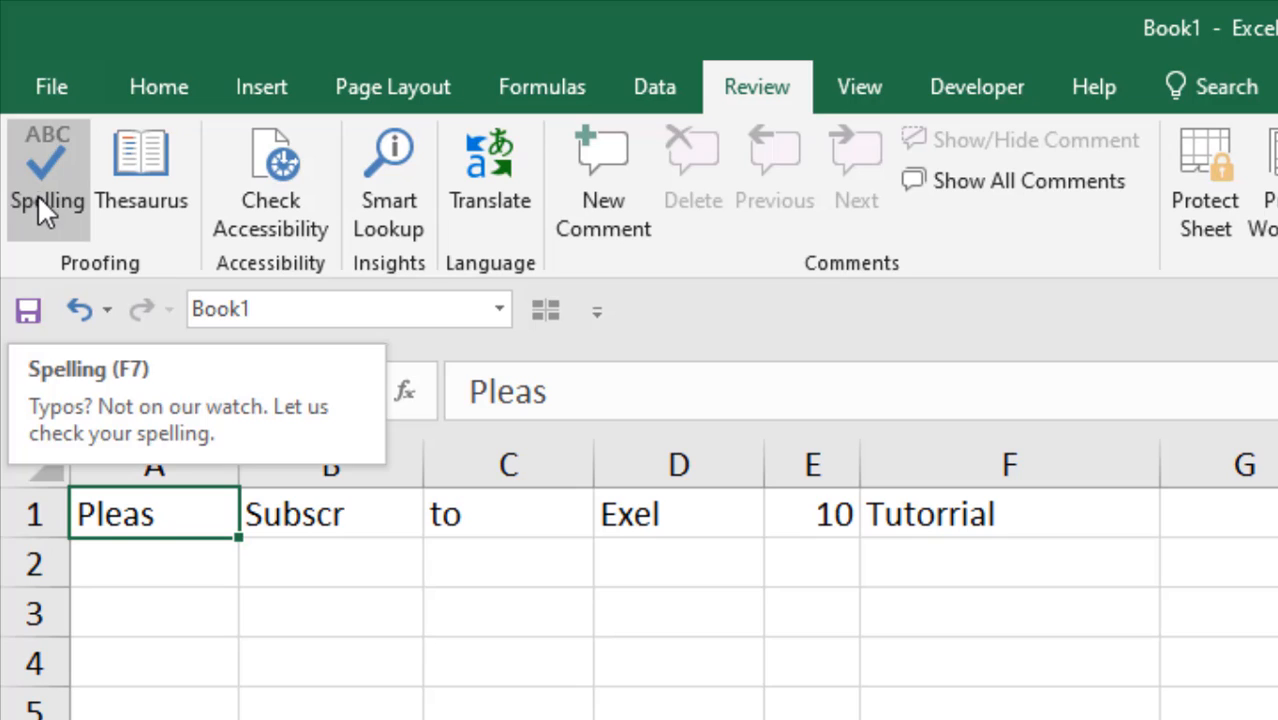
mouse_move(54, 216)
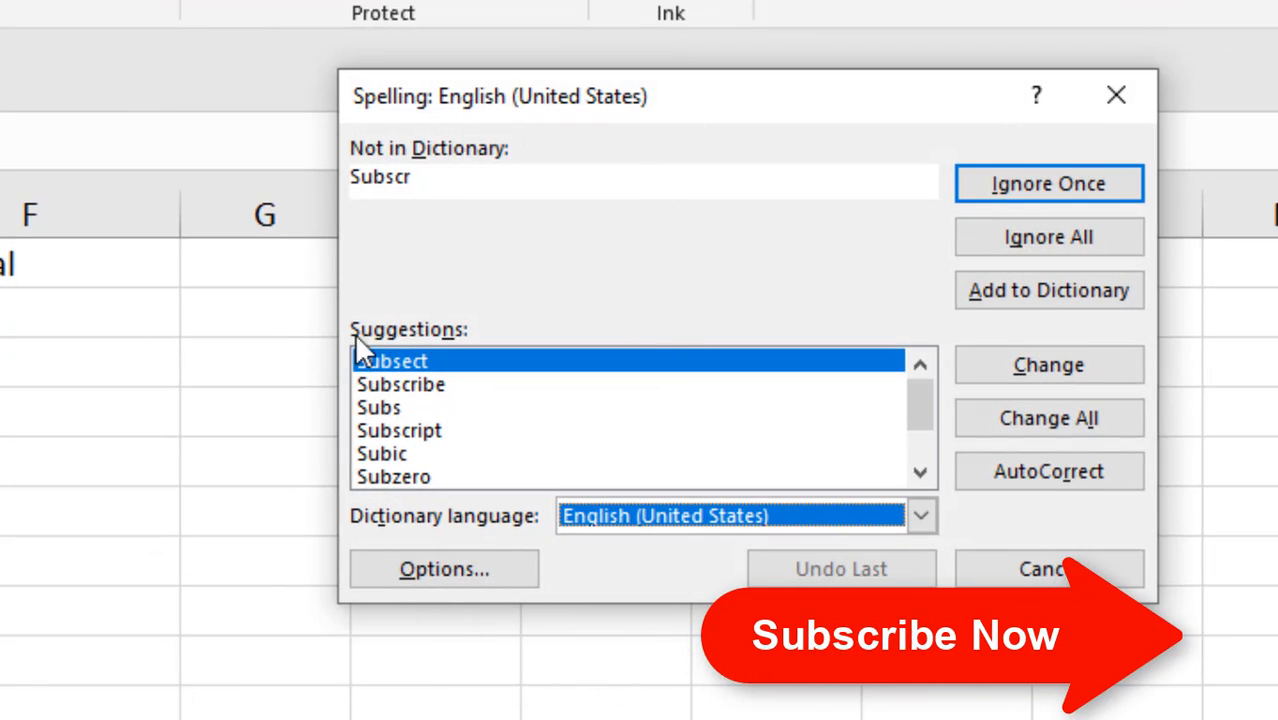
Step: Replace Subscr with Subscribe and Tutorrial with Tutorial in row 1
click(400, 384)
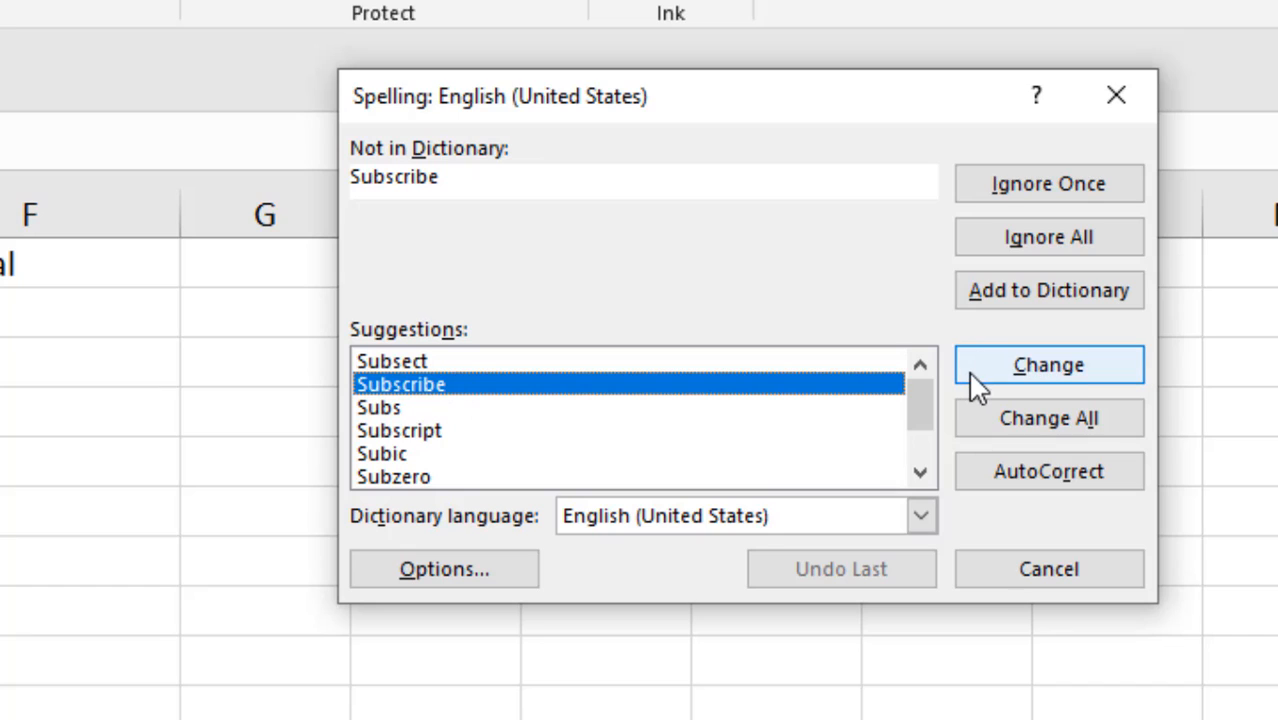
click(1048, 364)
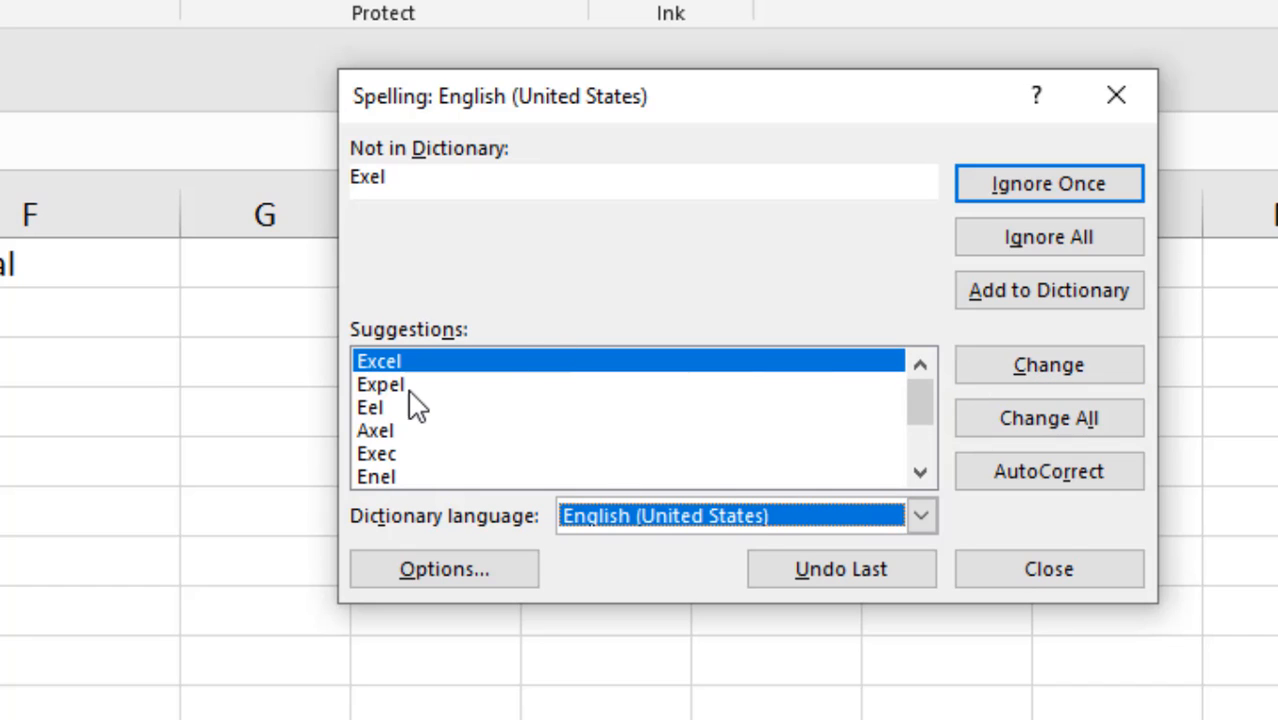
mouse_move(412, 390)
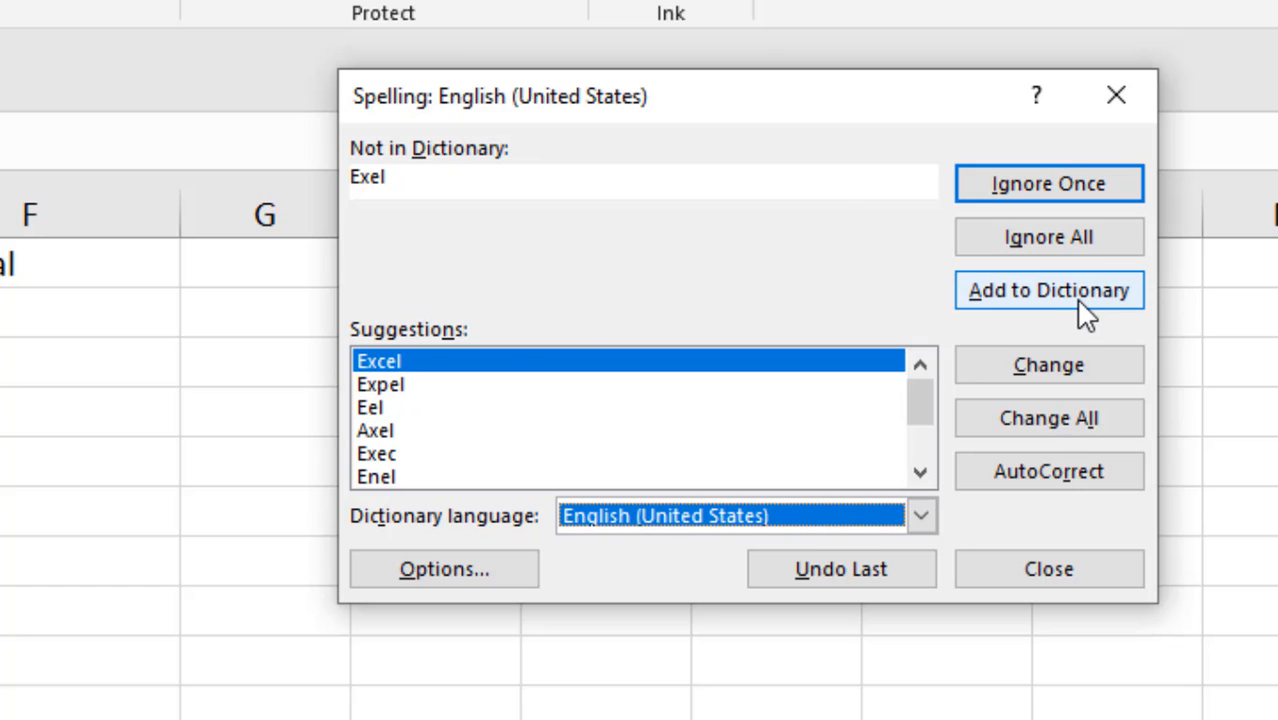
mouse_move(1072, 312)
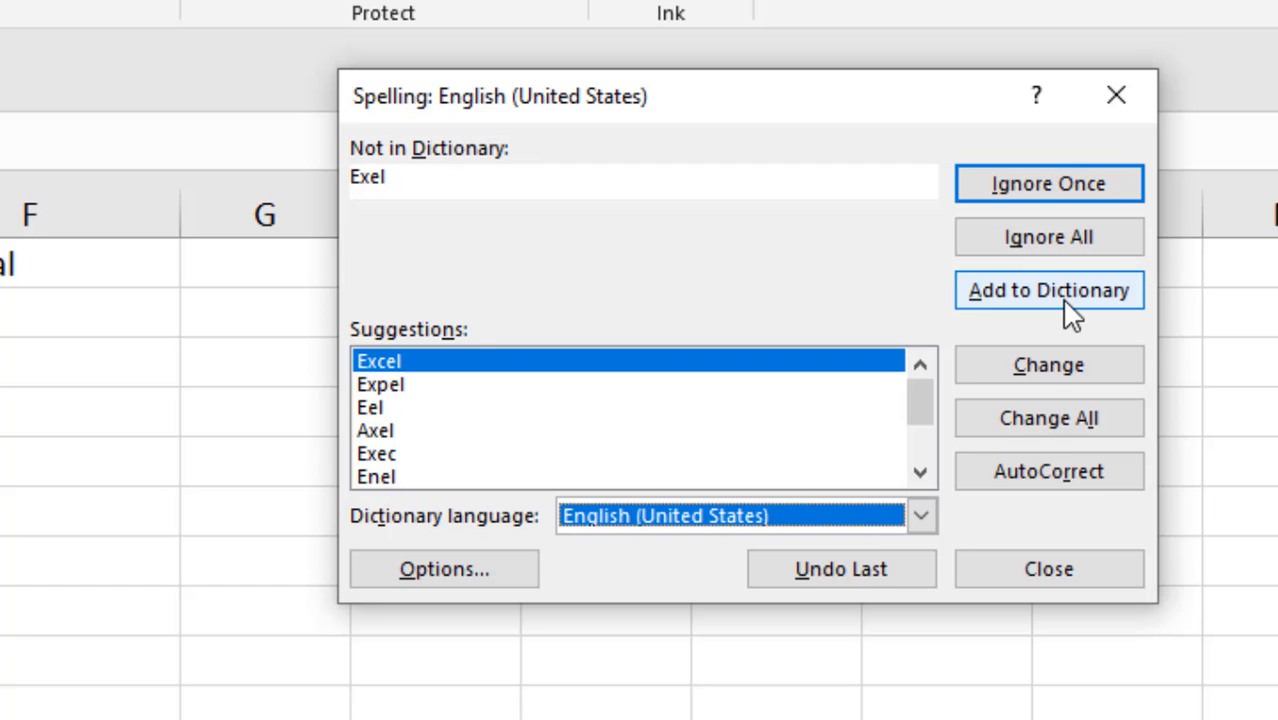
mouse_move(1048, 418)
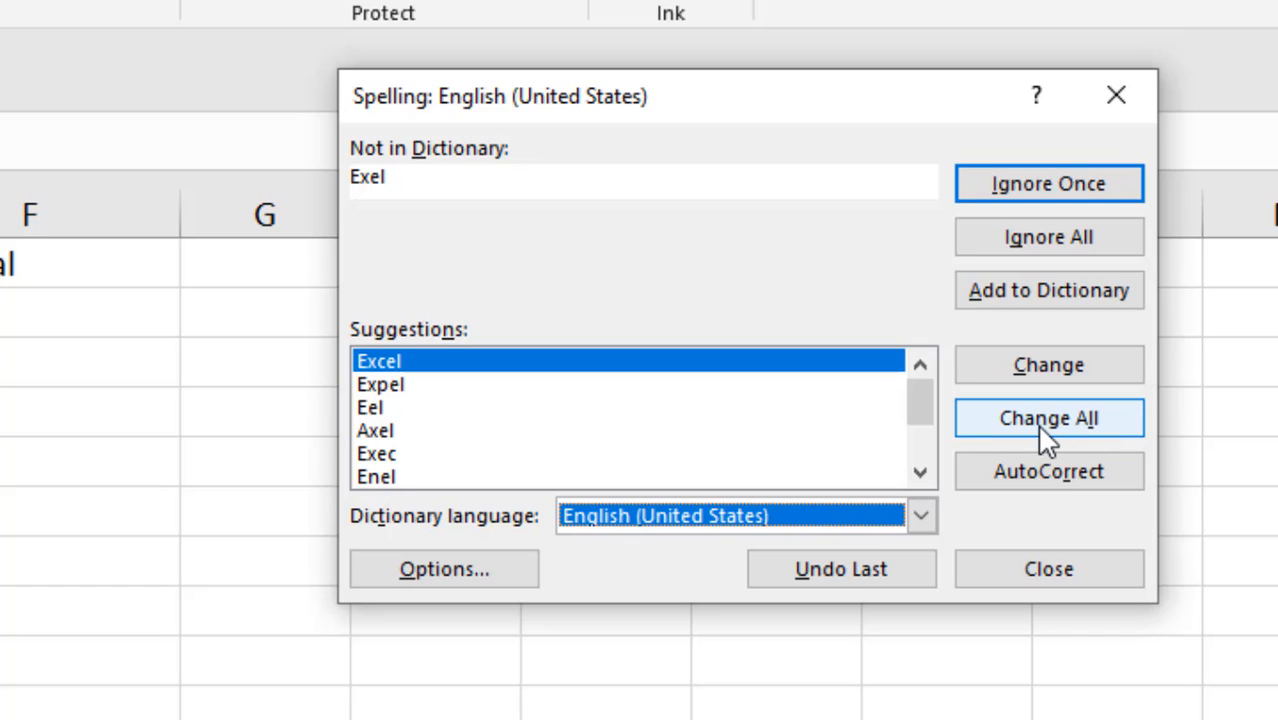
mouse_move(1048, 472)
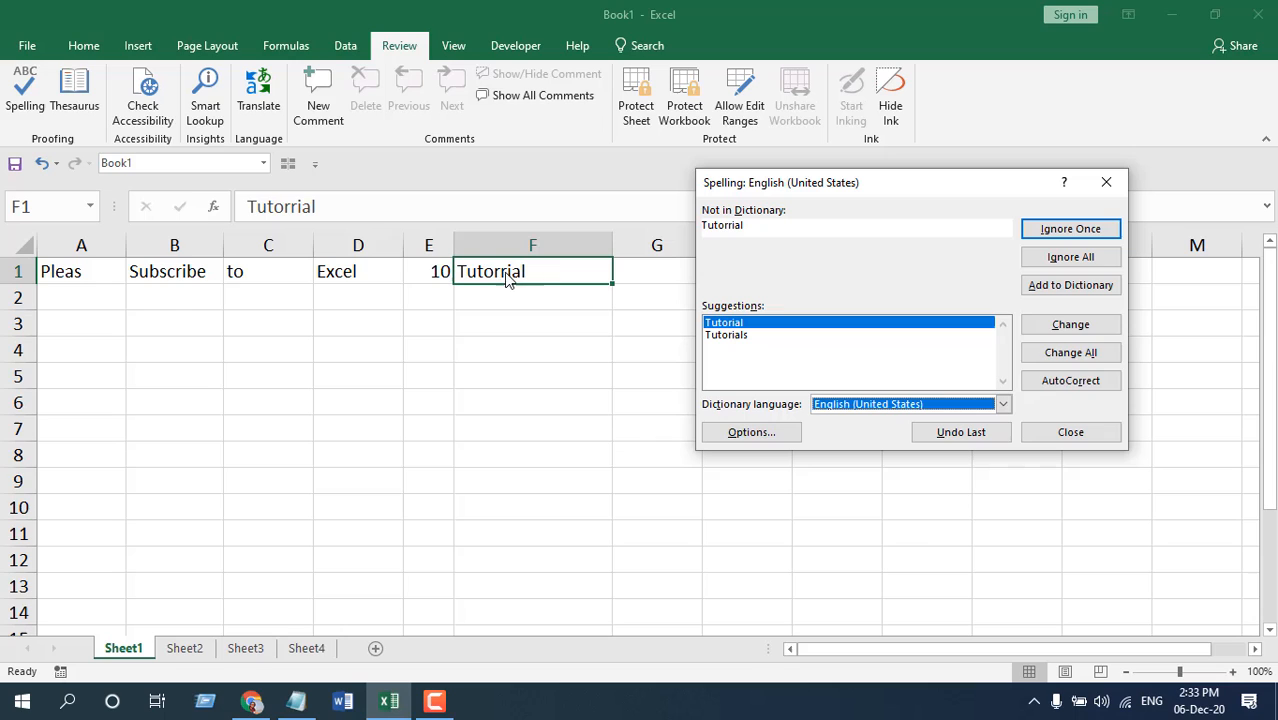
click(1070, 324)
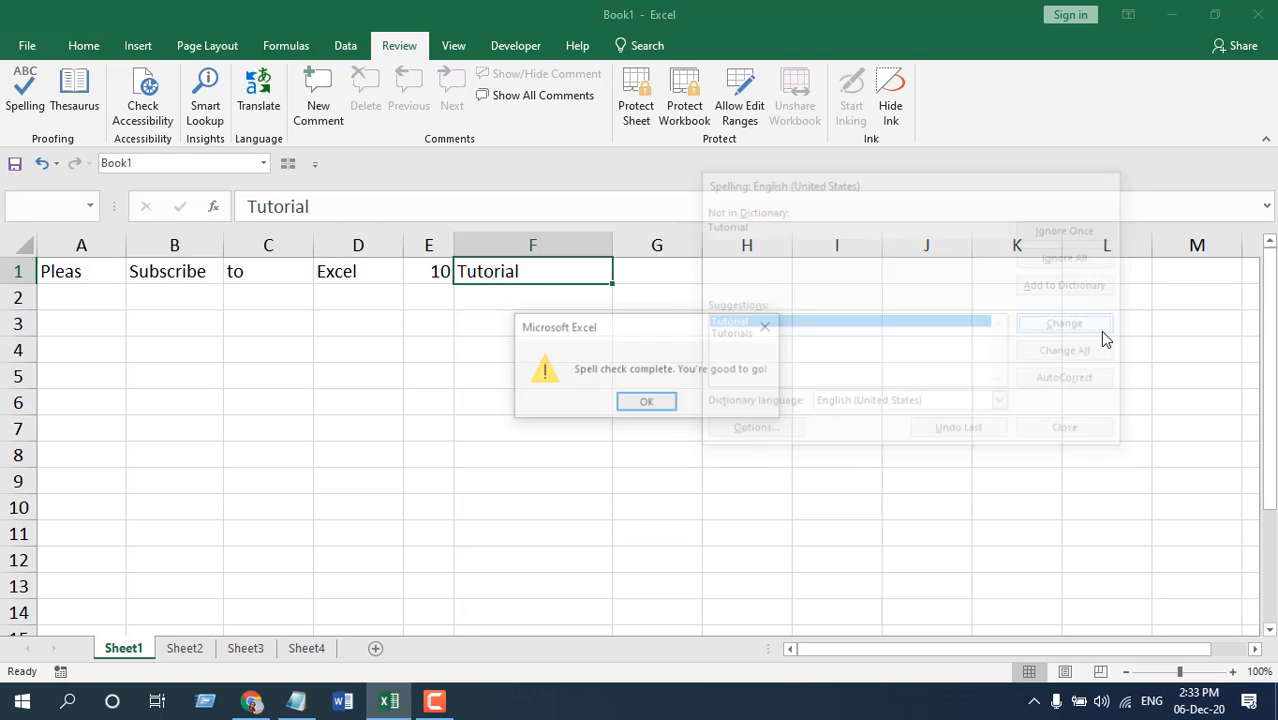
Step: Dismiss the completion message and rerun the spelling check from cell F7
click(646, 400)
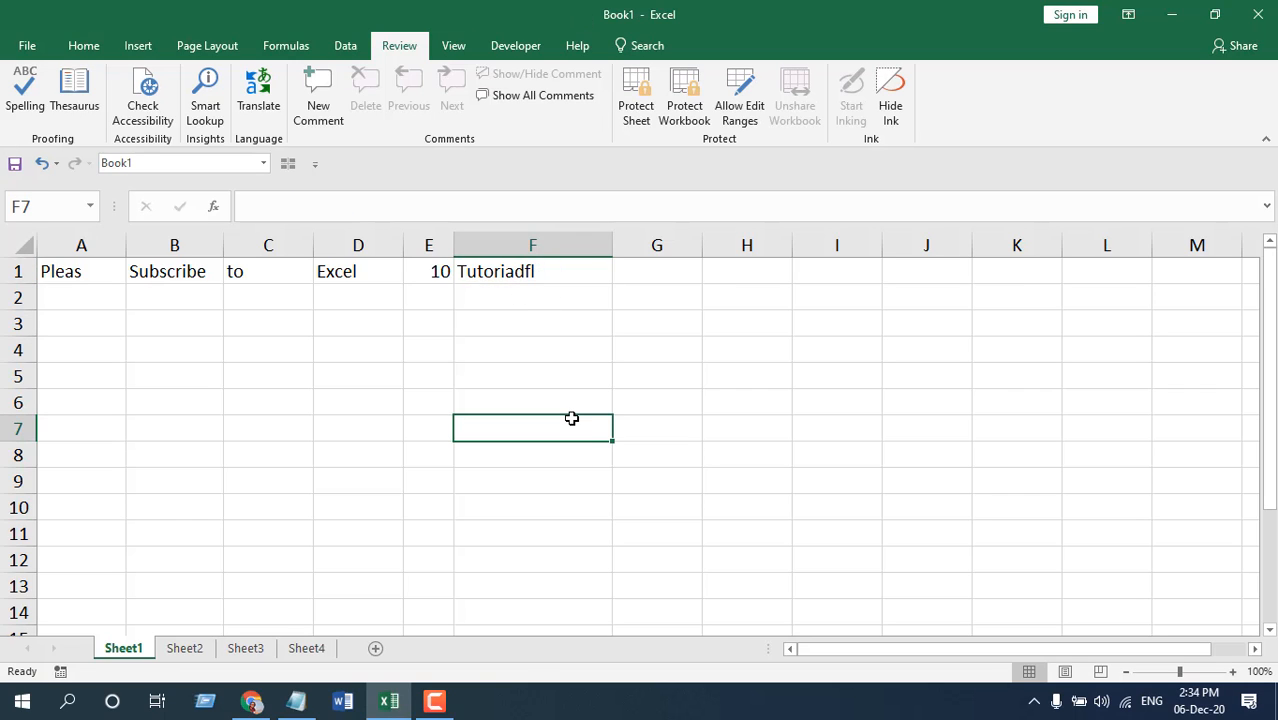
key(F7)
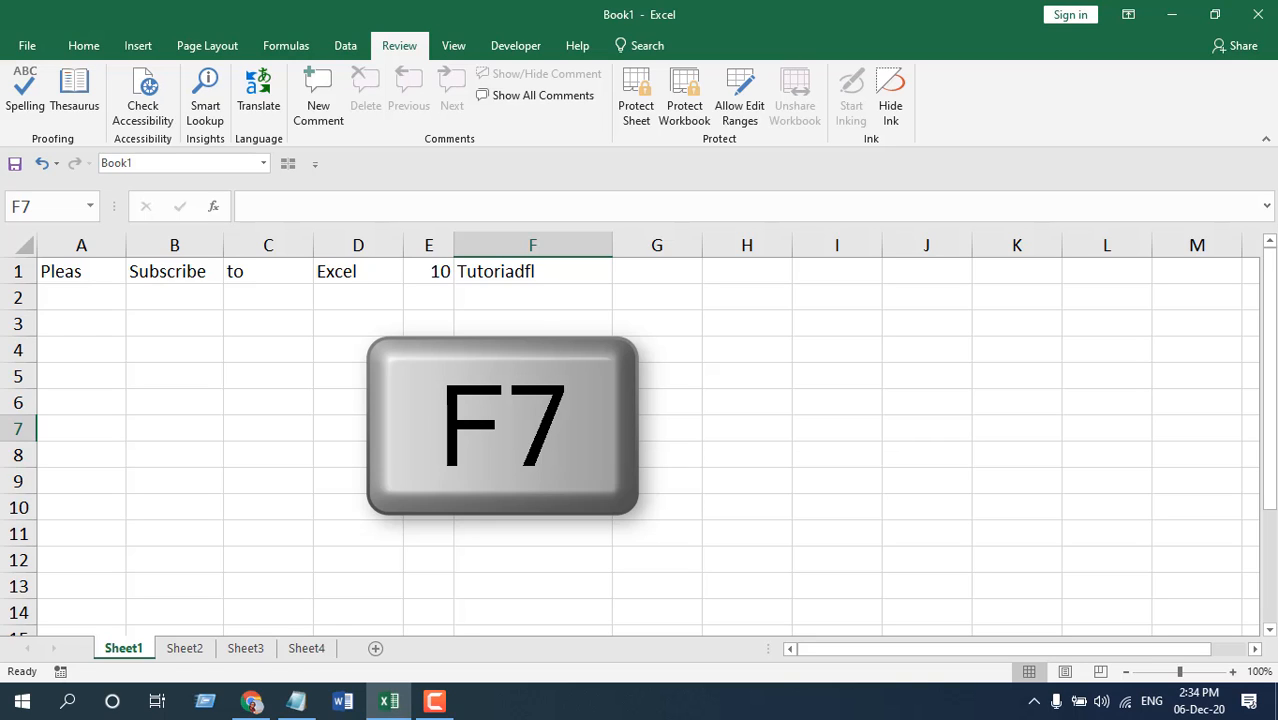
key(f7)
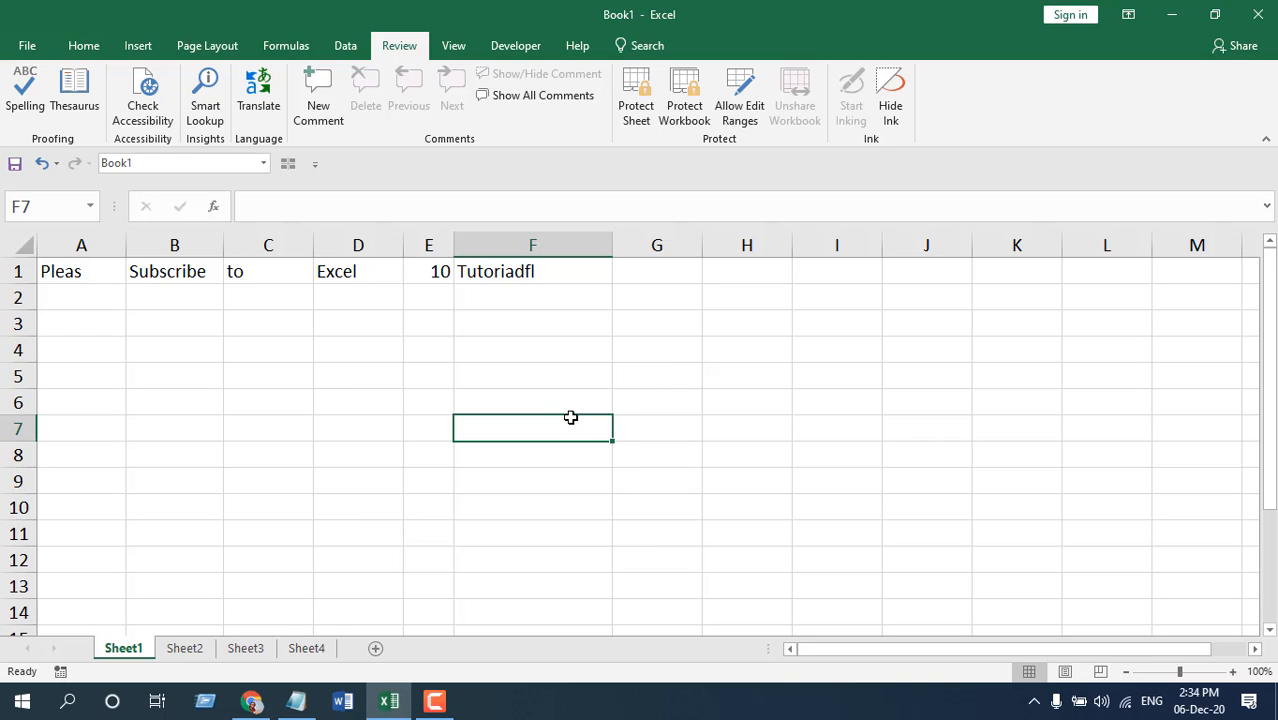
click(24, 90)
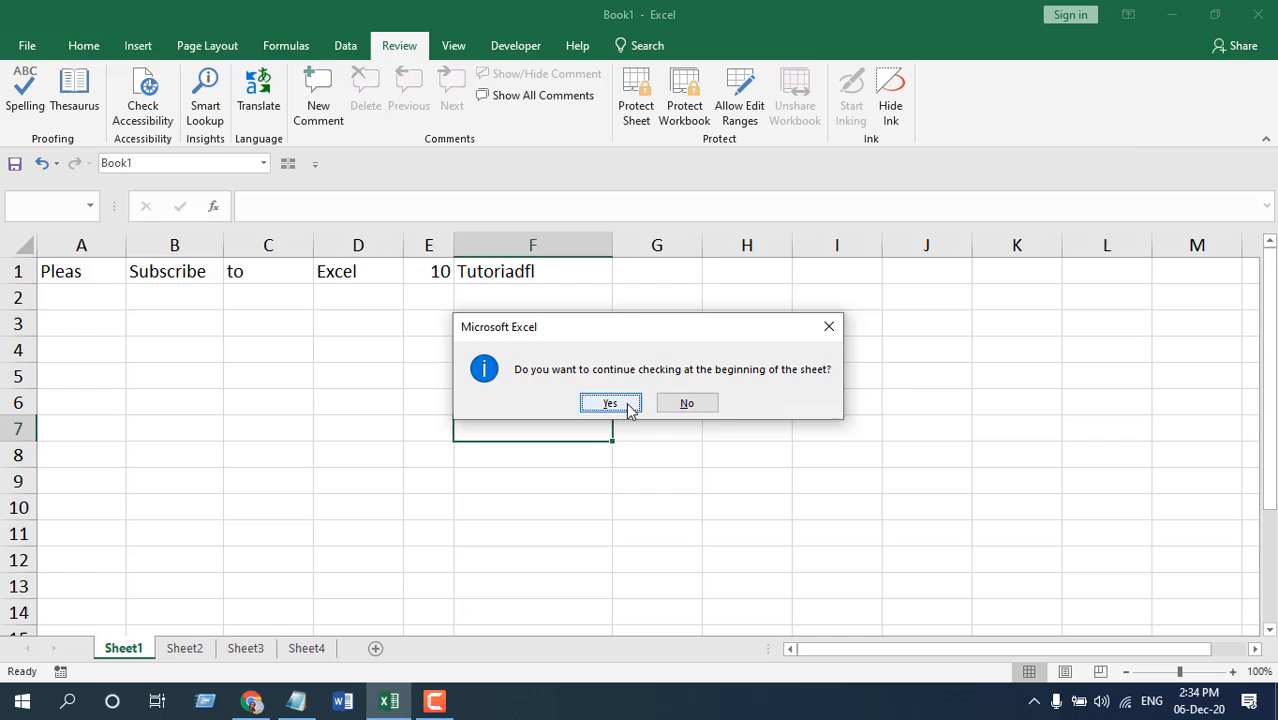
Step: Continue the check from the sheet's start so Tutoriadfl becomes Tutorial, then acknowledge completion
click(610, 404)
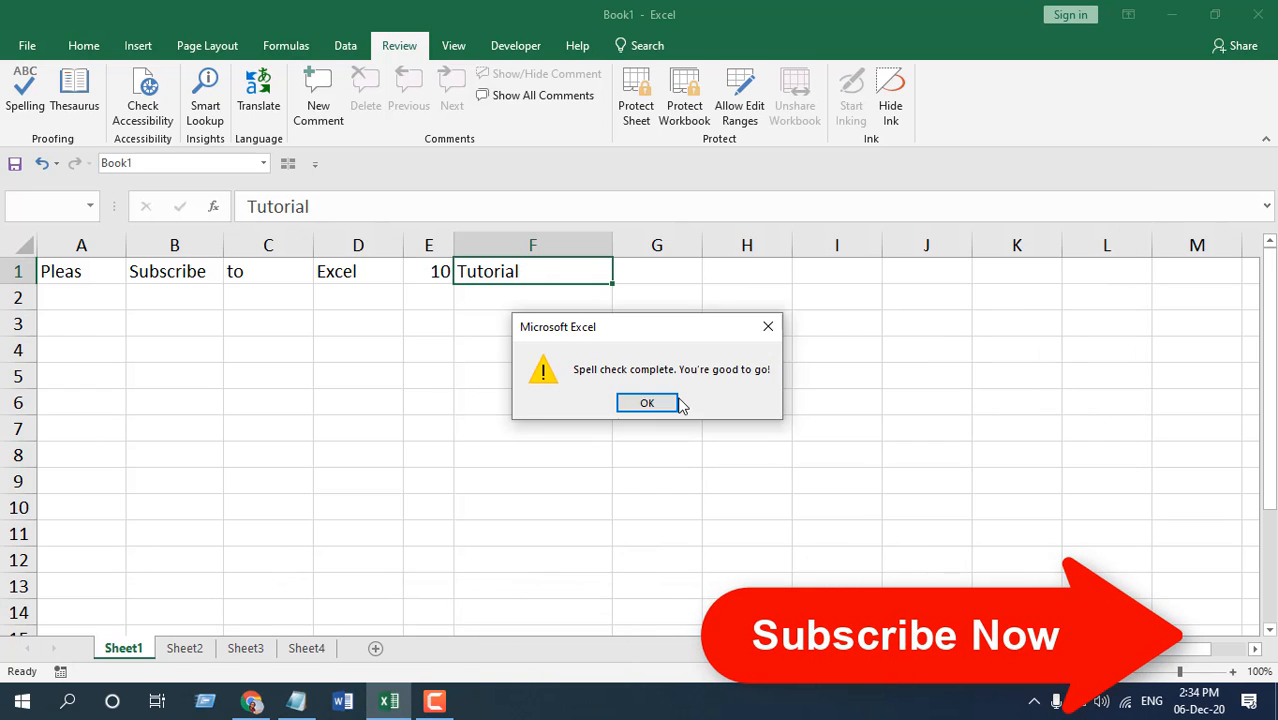
click(648, 402)
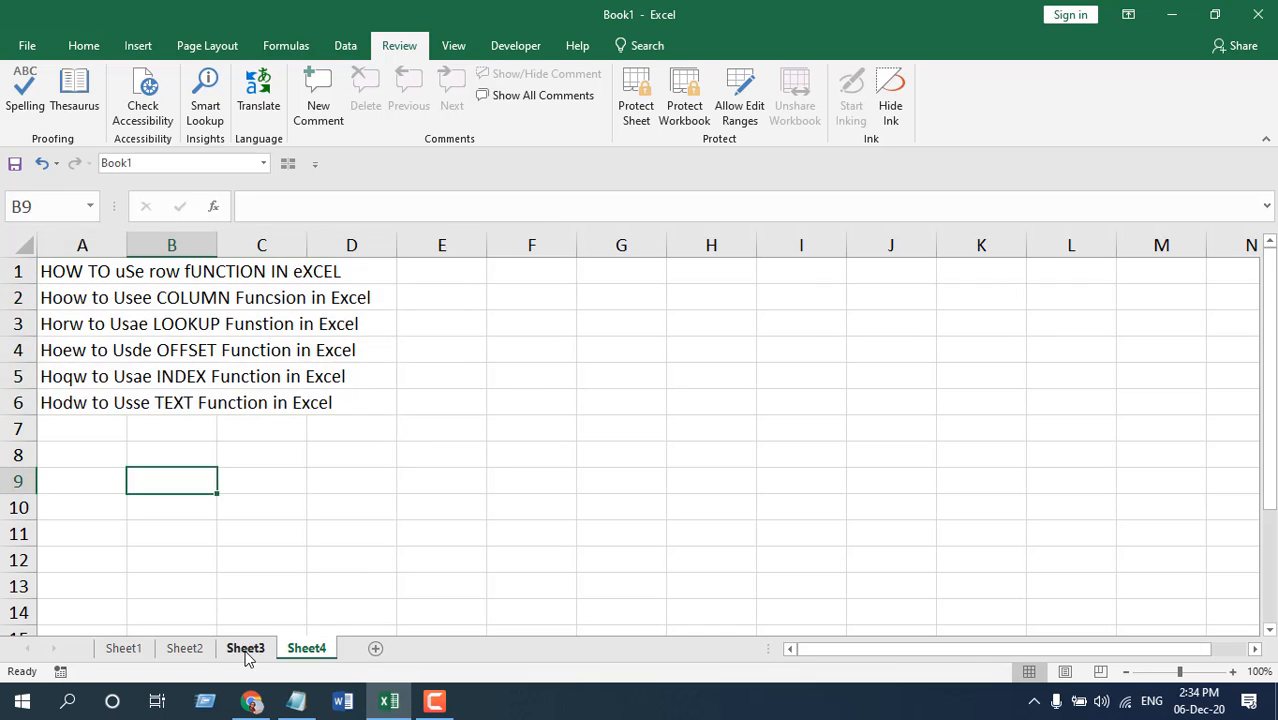
Step: View Sheet3 and bring up the sheet tab menu to select all sheets
click(124, 648)
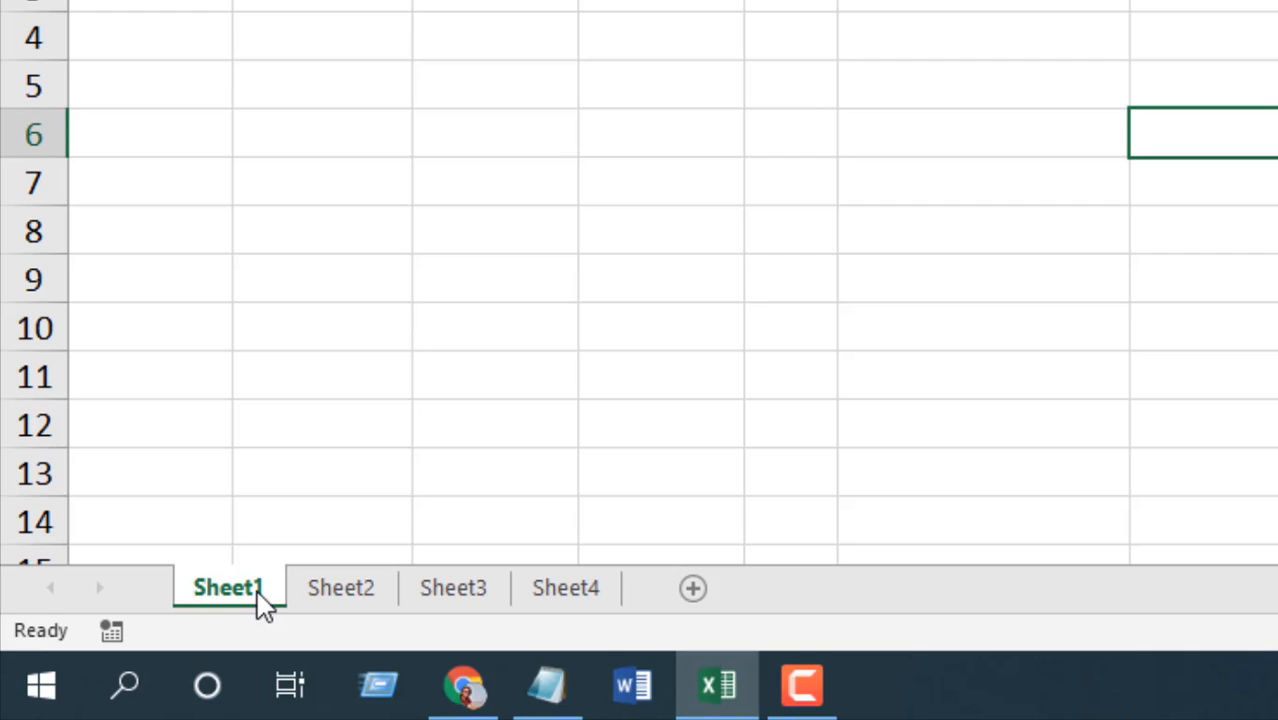
right_click(340, 588)
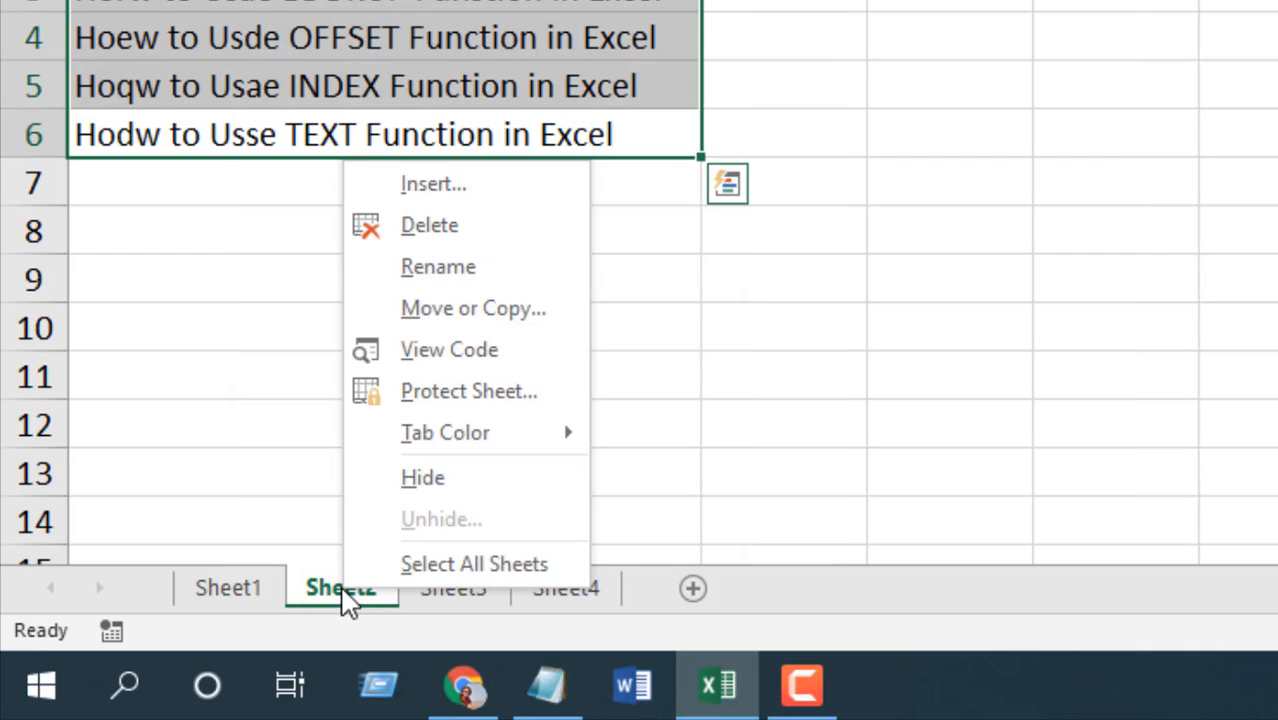
mouse_move(474, 564)
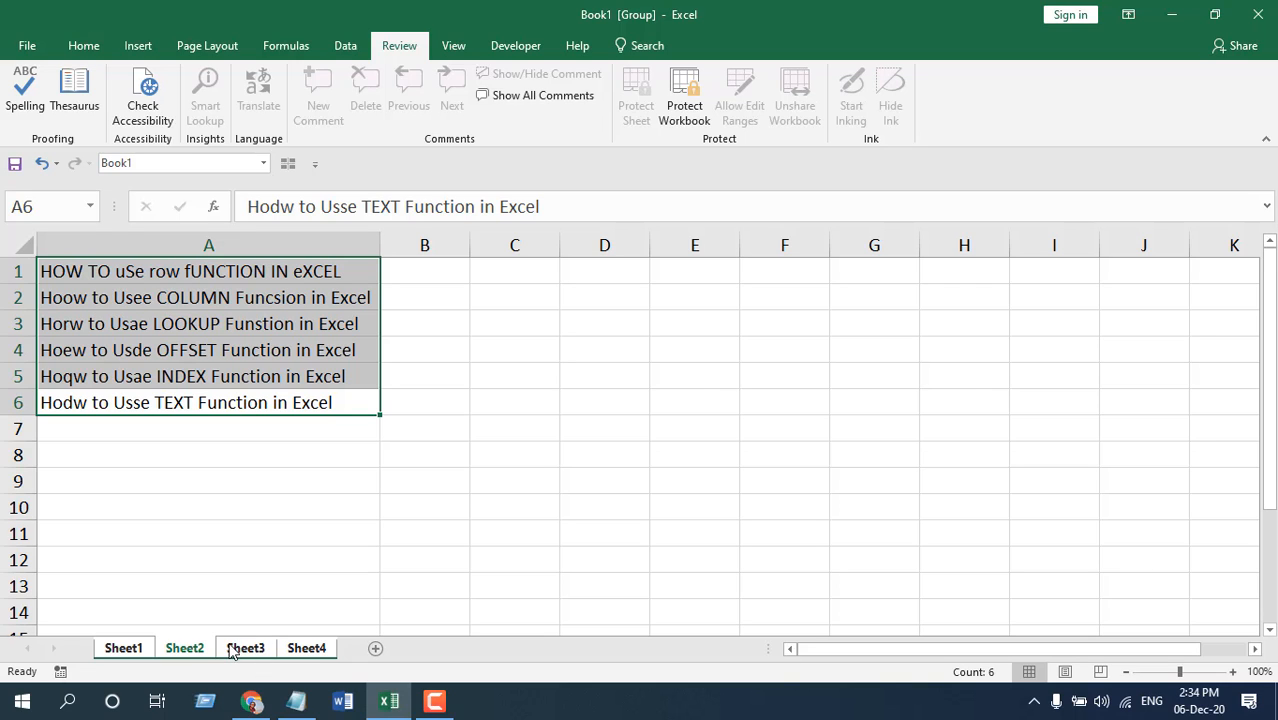
Step: Run spelling across grouped sheets, fixing uSe, Usee to Use and every fUNCTION at once
click(24, 96)
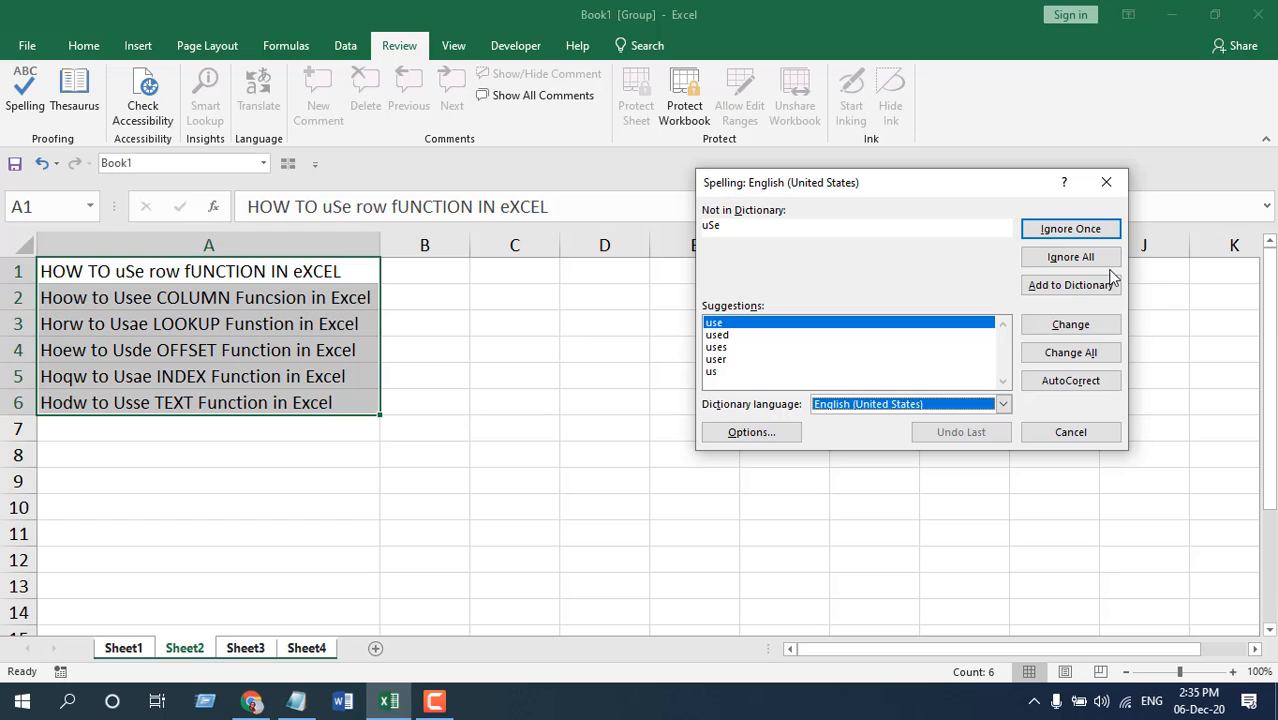
click(1070, 324)
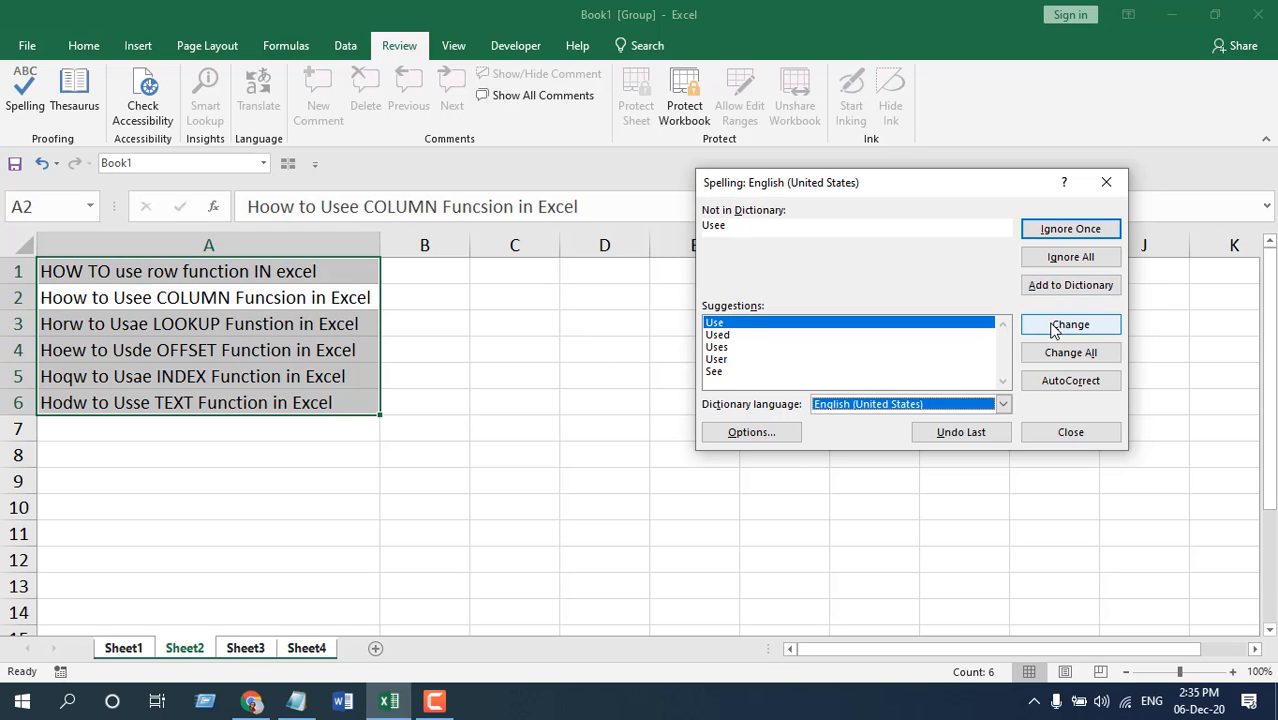
click(1070, 324)
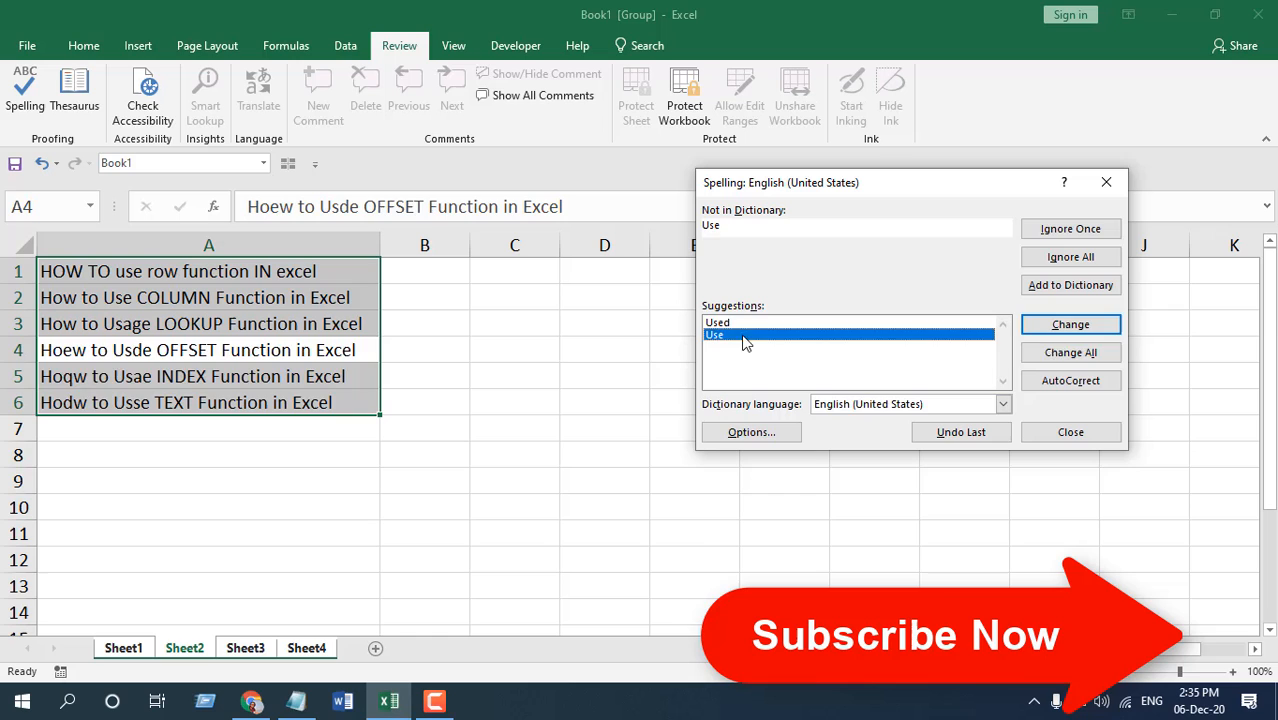
click(1070, 324)
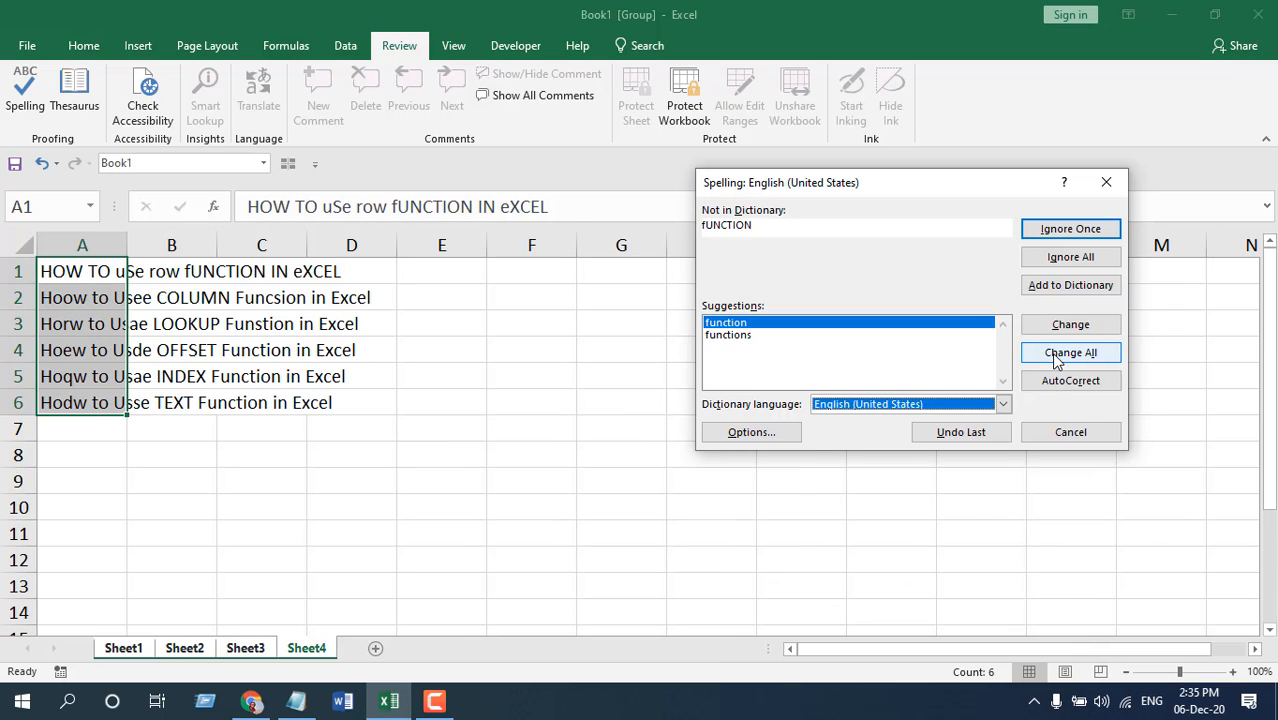
click(1070, 352)
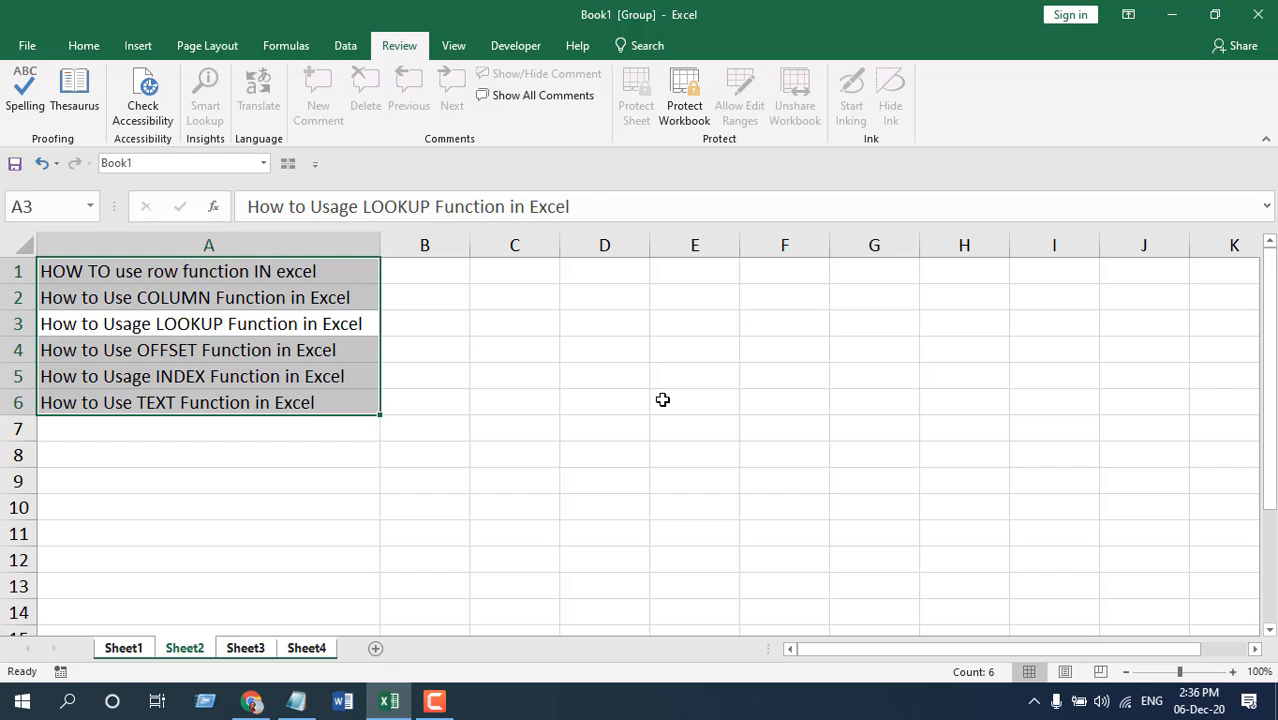
click(514, 376)
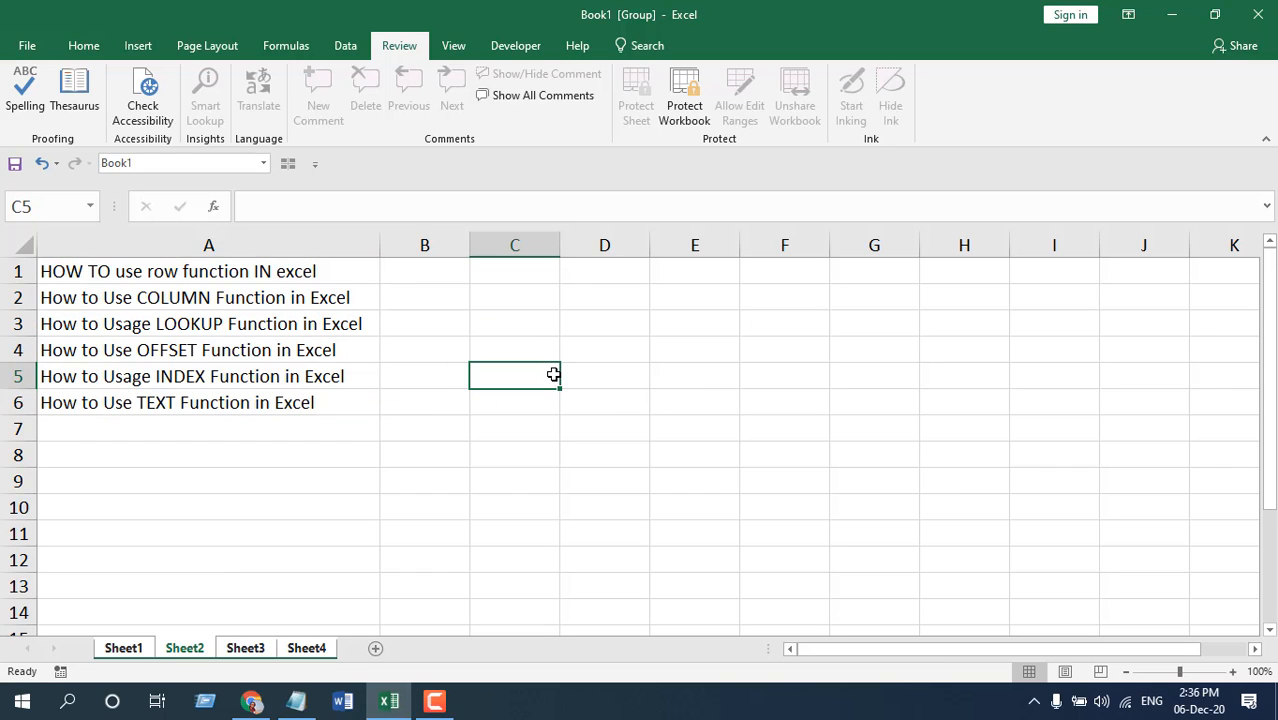
mouse_move(106, 604)
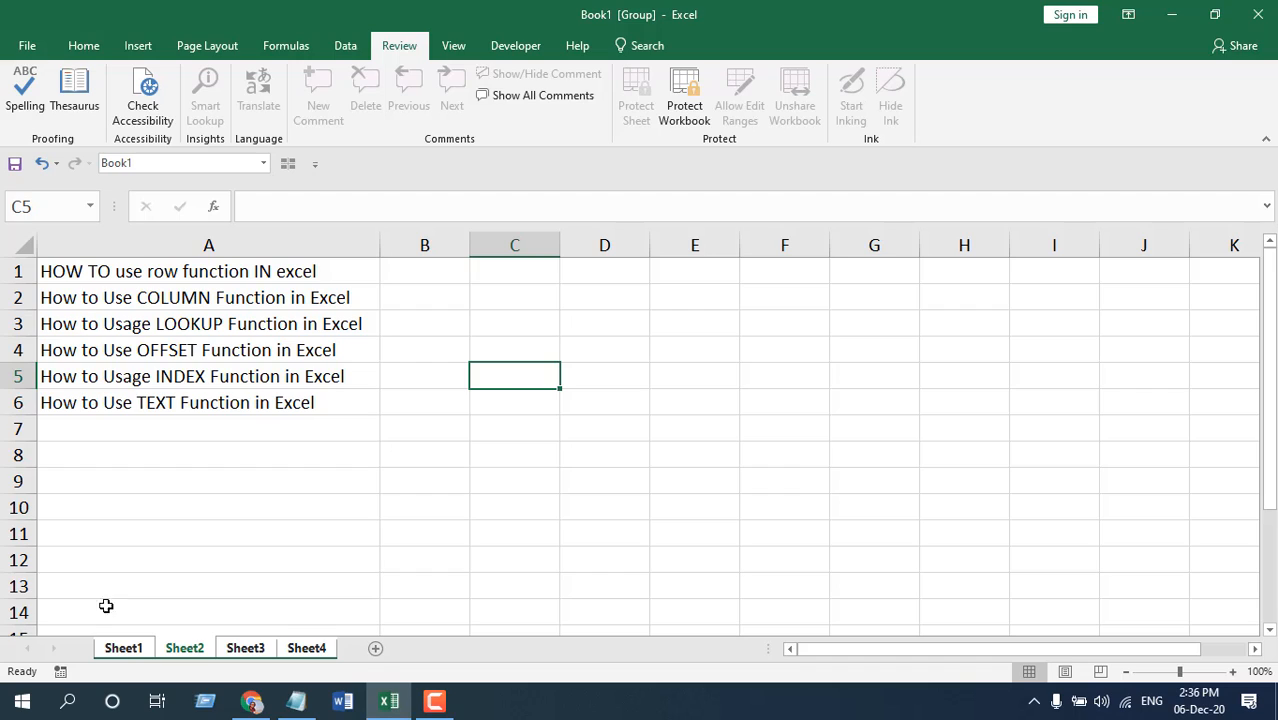